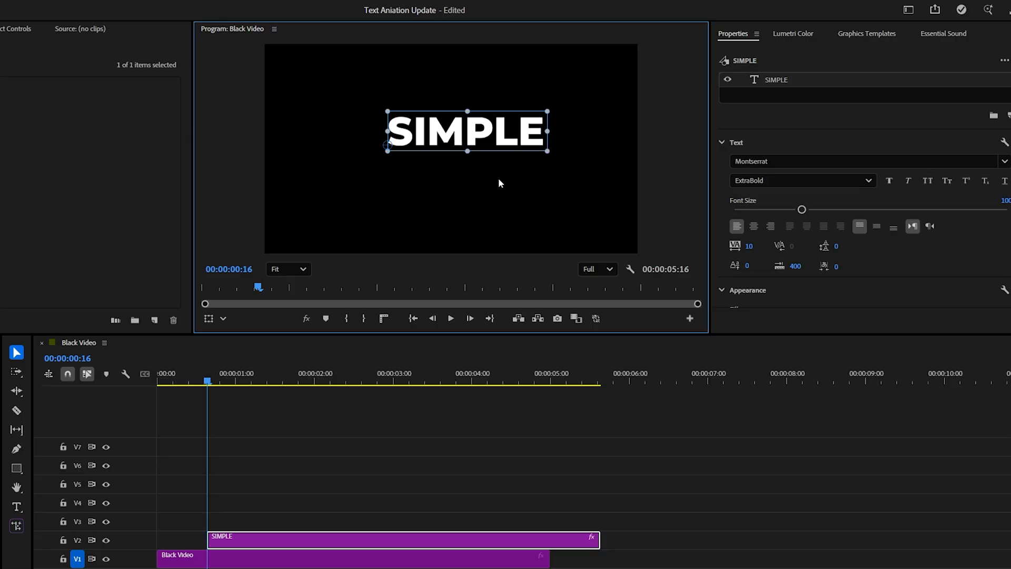
- Filter the Effects panel with 'cr' to find the Crop effect for the SIMPLE title
{"action": "left_click_drag", "start_coordinate": [465, 130], "coordinate": [450, 149]}
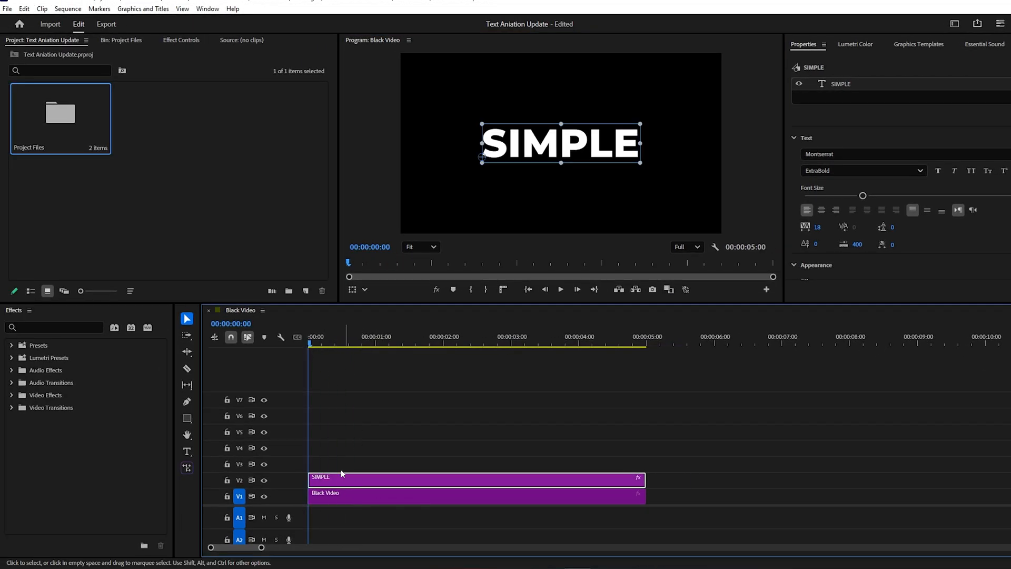
{"action": "type", "text": "crop"}
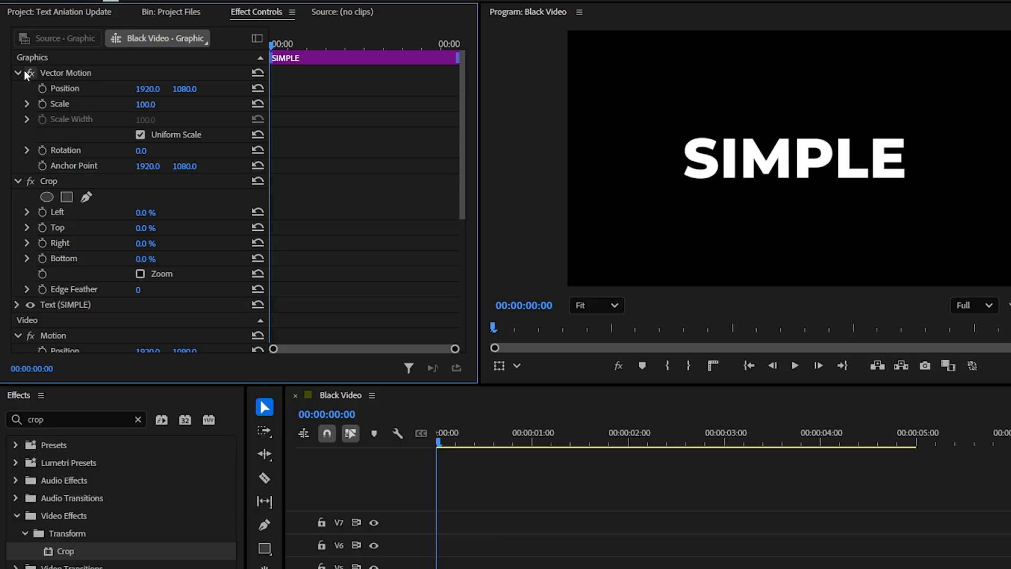
- Collapse Vector Motion to reach the Crop and Transform effects on the SIMPLE clip
{"action": "left_click", "coordinate": [18, 73]}
{"action": "type", "text": "tran"}
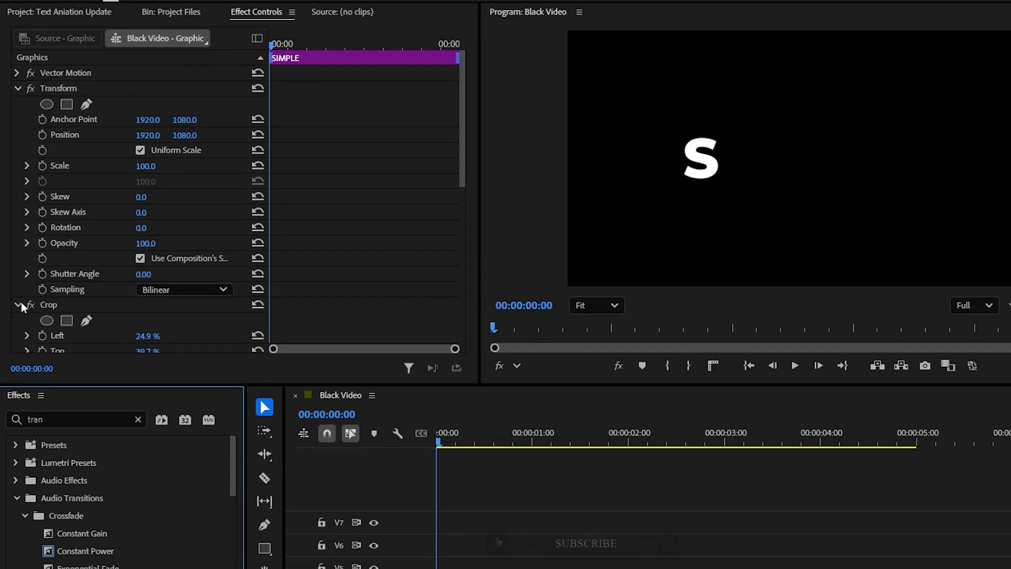
- Keyframe the Transform Position so the S starts pushed down below its crop window
{"action": "left_click", "coordinate": [19, 88]}
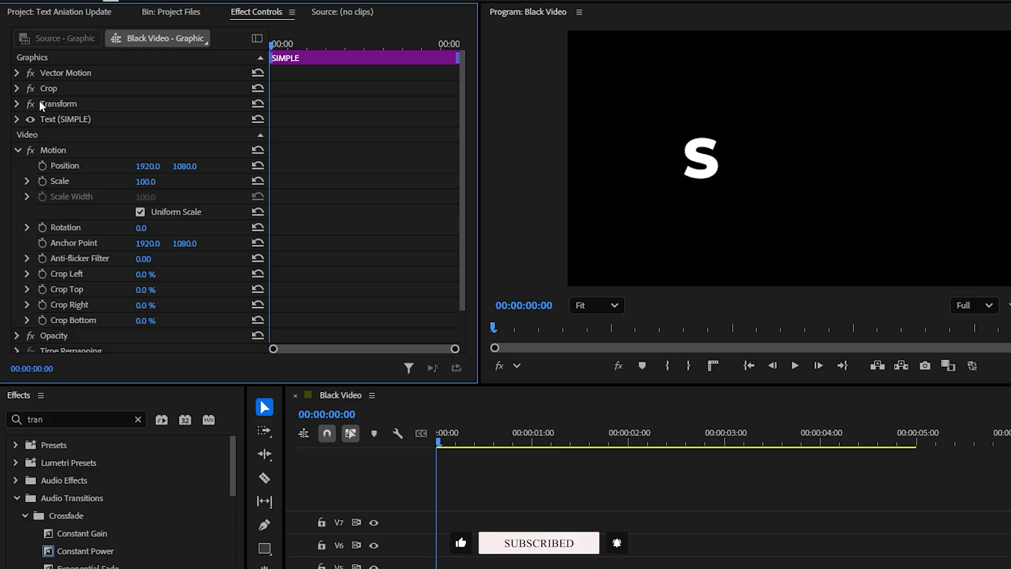
{"action": "left_click", "coordinate": [16, 105]}
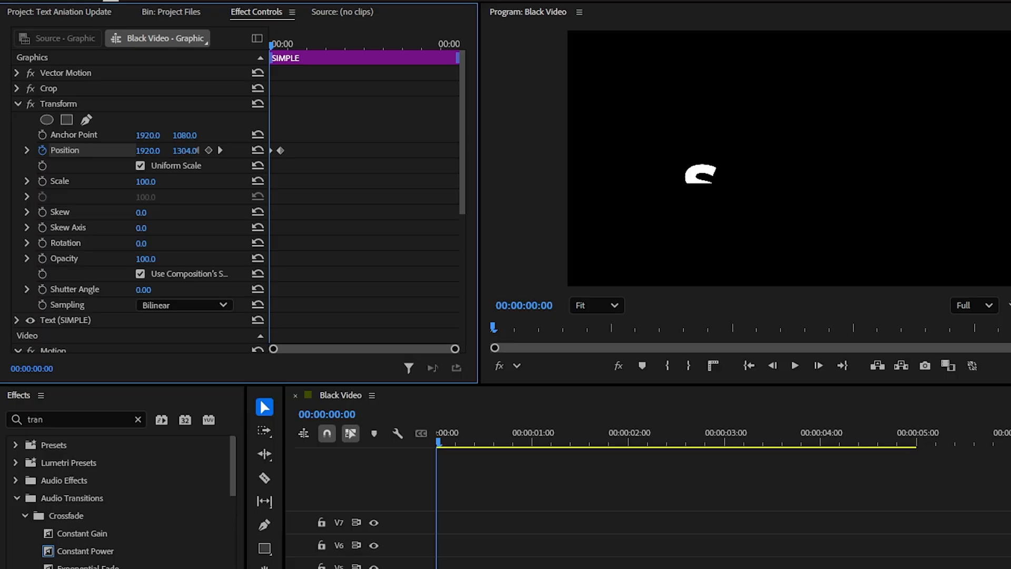
{"action": "left_click_drag", "start_coordinate": [186, 151], "coordinate": [191, 155]}
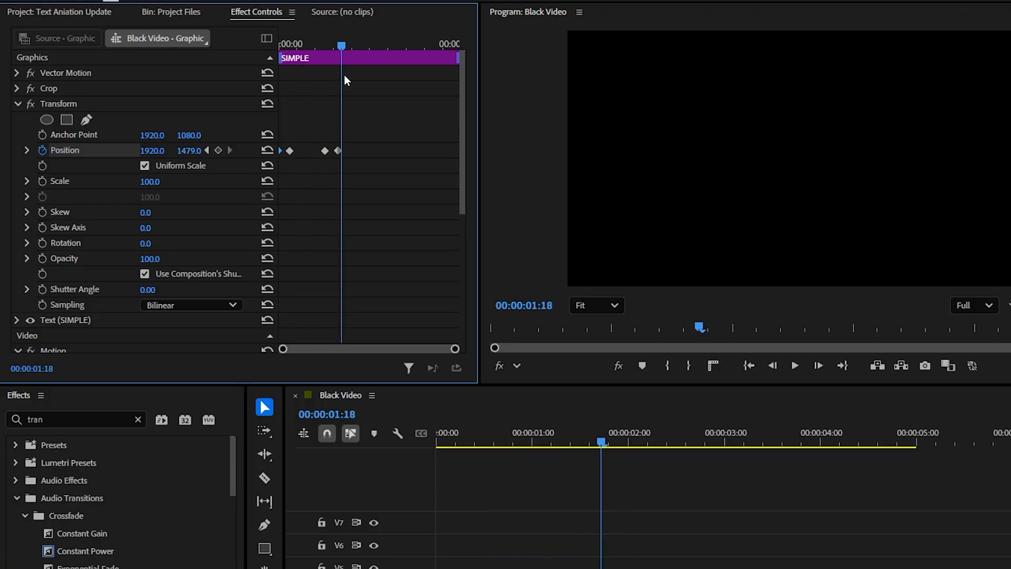
- Reveal the Position velocity graph at an earlier frame to ease the S's slide-up
{"action": "left_click", "coordinate": [771, 365]}
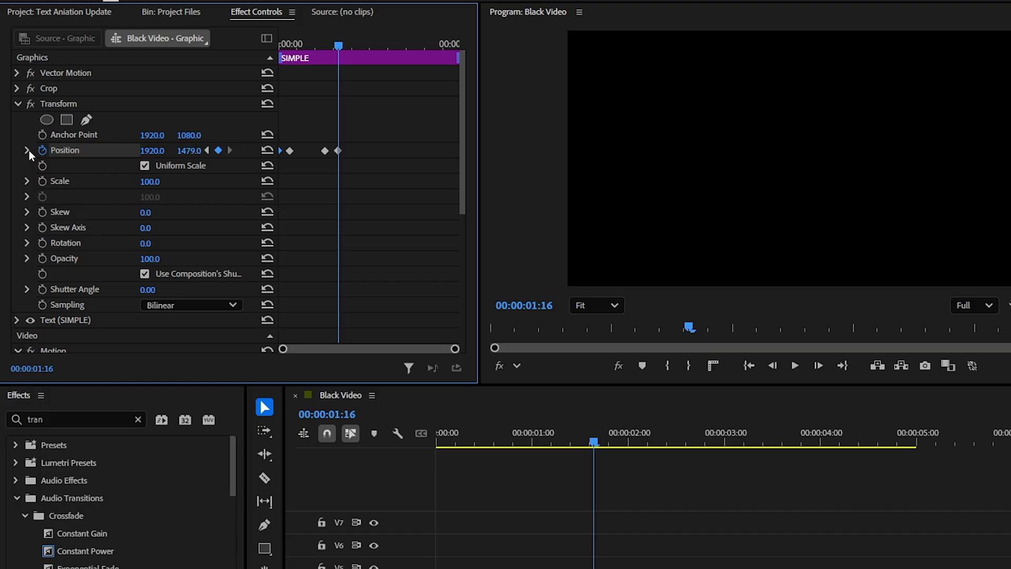
{"action": "left_click", "coordinate": [27, 150]}
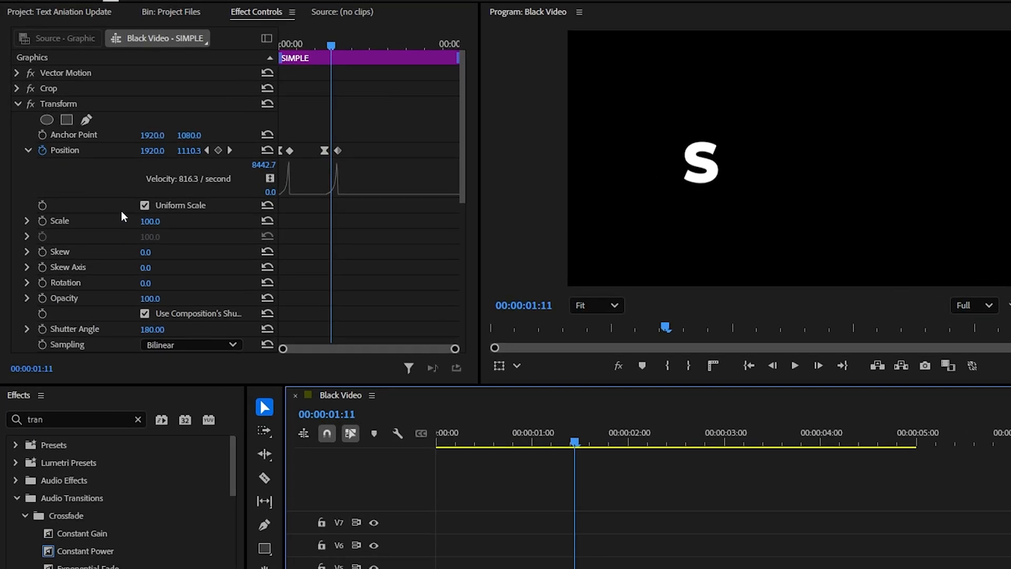
- Select a copy's Crop effect to adjust its edges around a different letter
{"action": "left_click", "coordinate": [19, 89]}
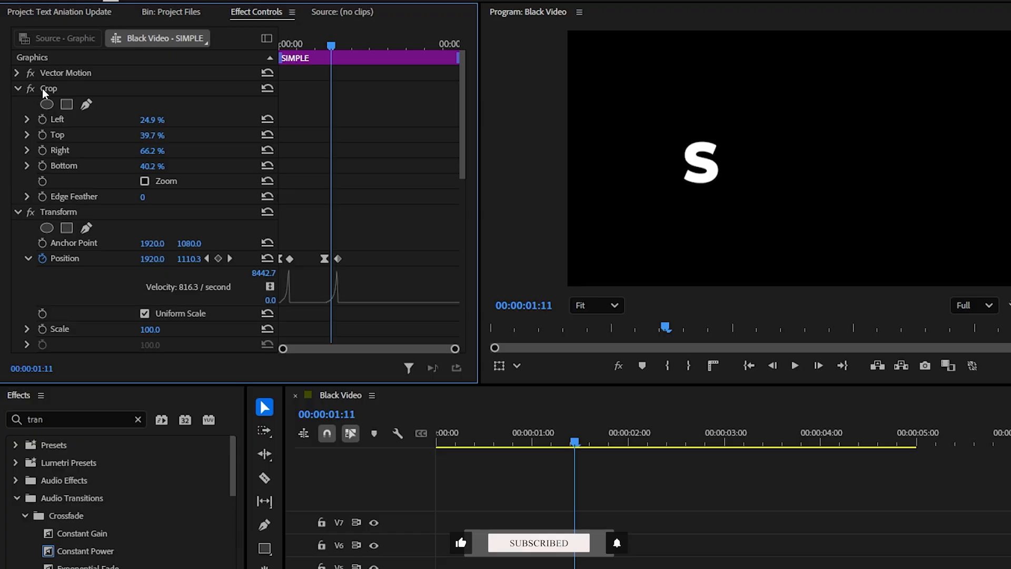
{"action": "left_click", "coordinate": [48, 89]}
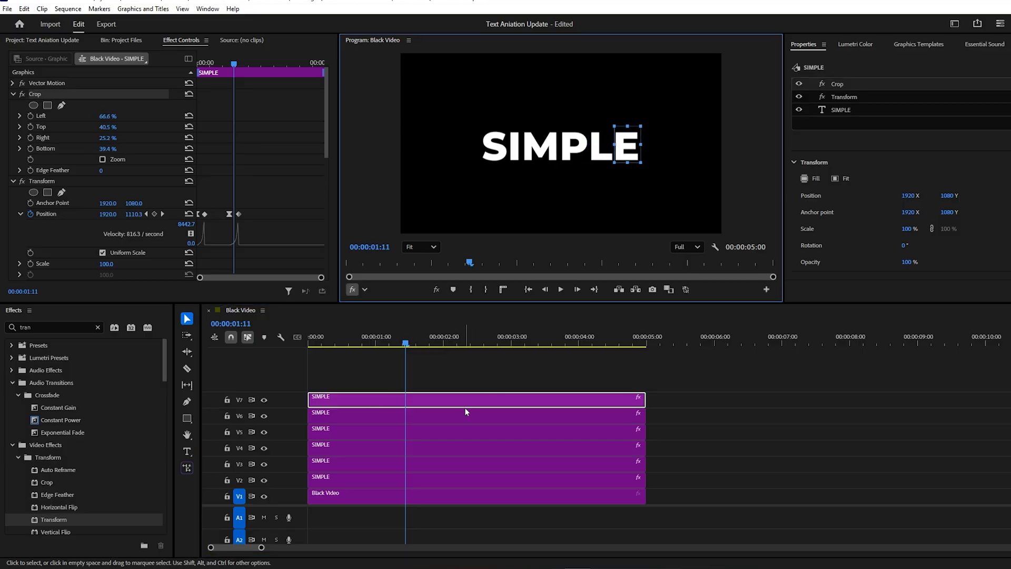
{"action": "mouse_move", "coordinate": [536, 407]}
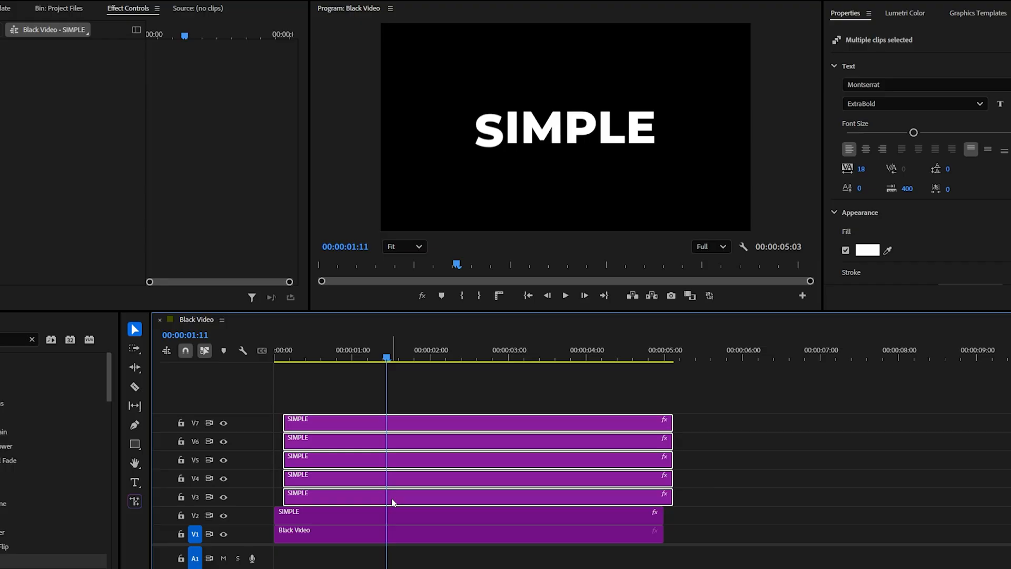
- Nudge the upper letter copies a few frames later and nest the clips into their own sequence
{"action": "key", "text": "alt+right"}
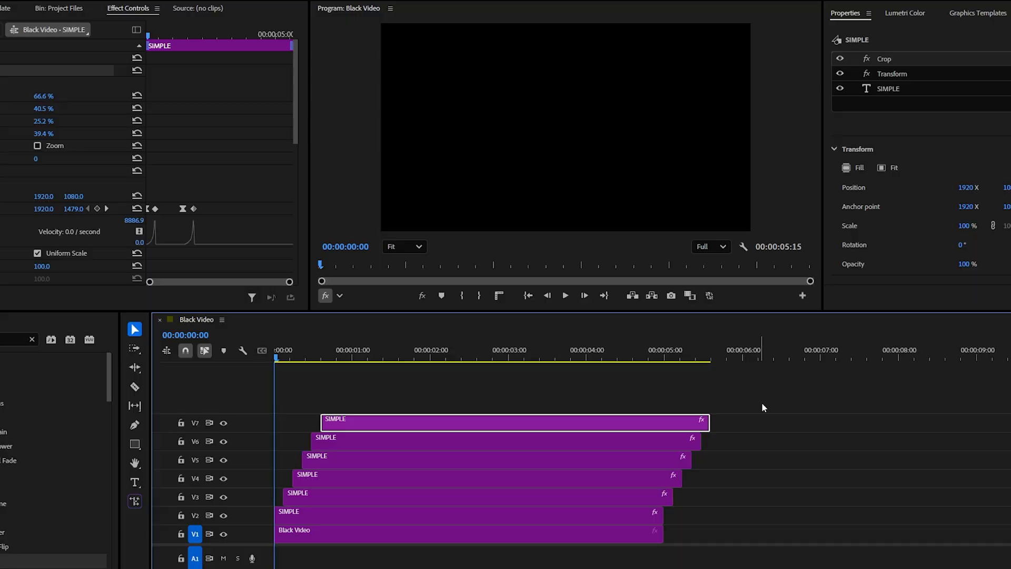
{"action": "right_click", "coordinate": [513, 422]}
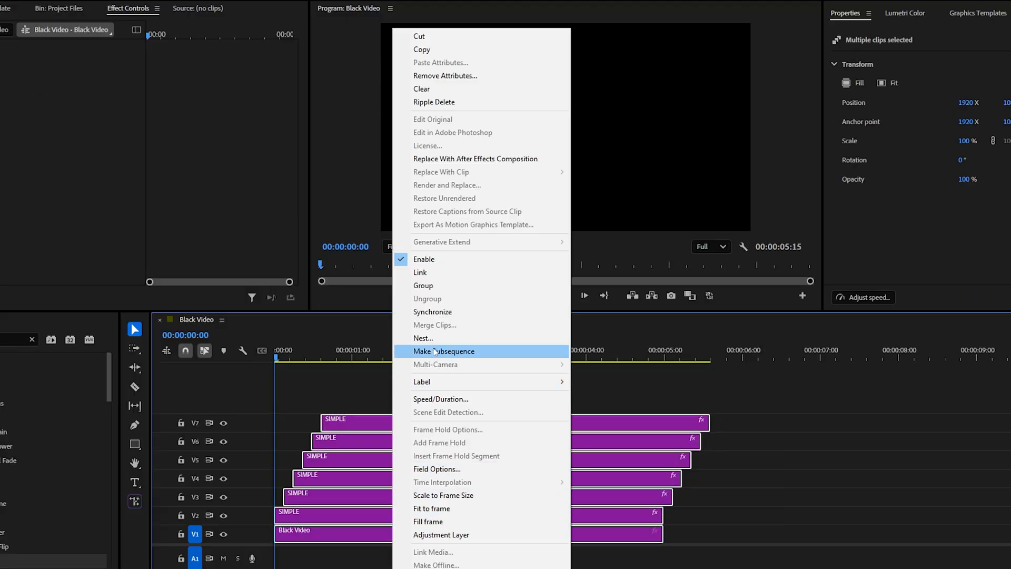
{"action": "left_click", "coordinate": [444, 351]}
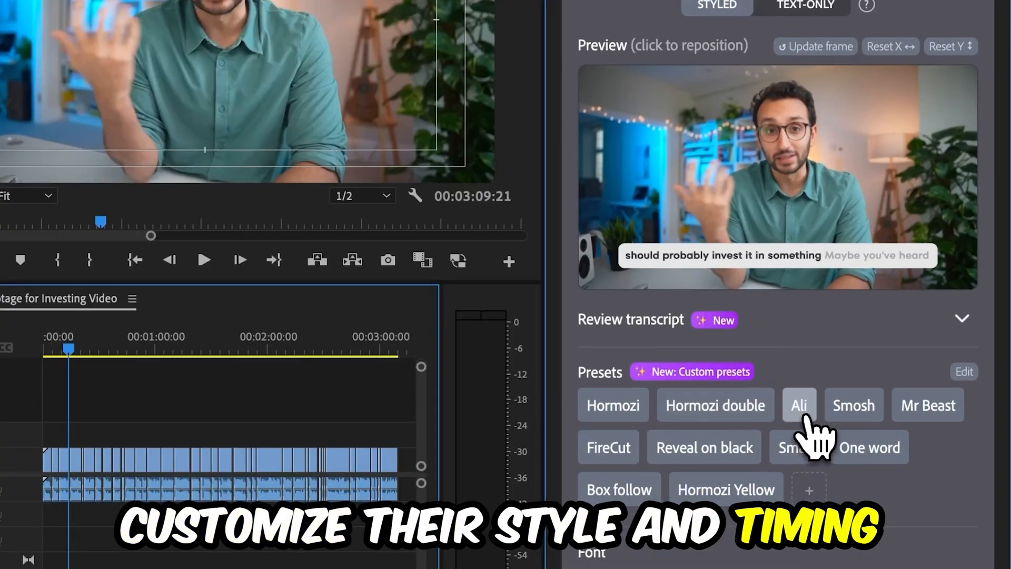
- Apply FireCut's Ali caption preset during the sponsor showcase
{"action": "left_click", "coordinate": [799, 404]}
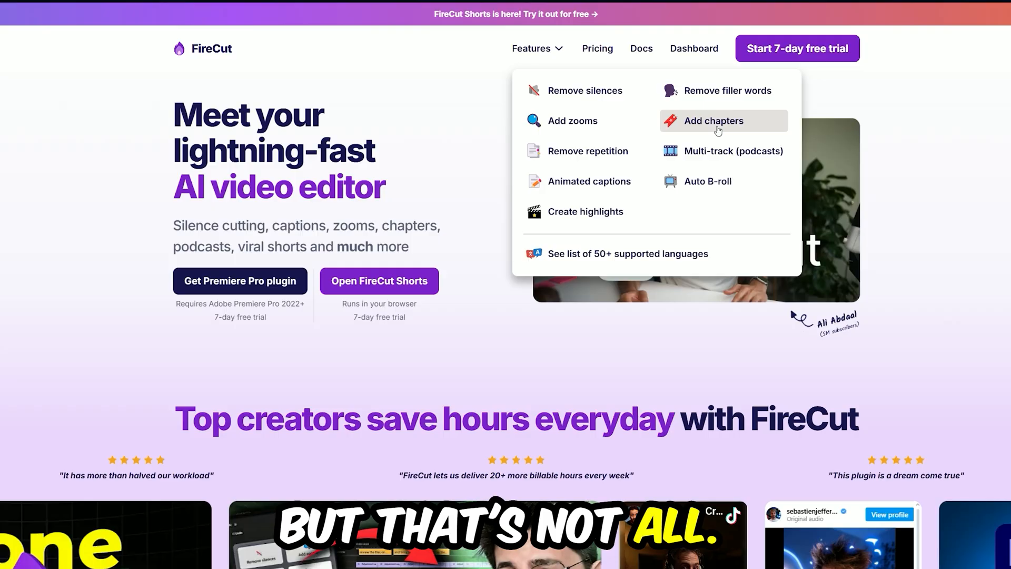
{"action": "mouse_move", "coordinate": [585, 212]}
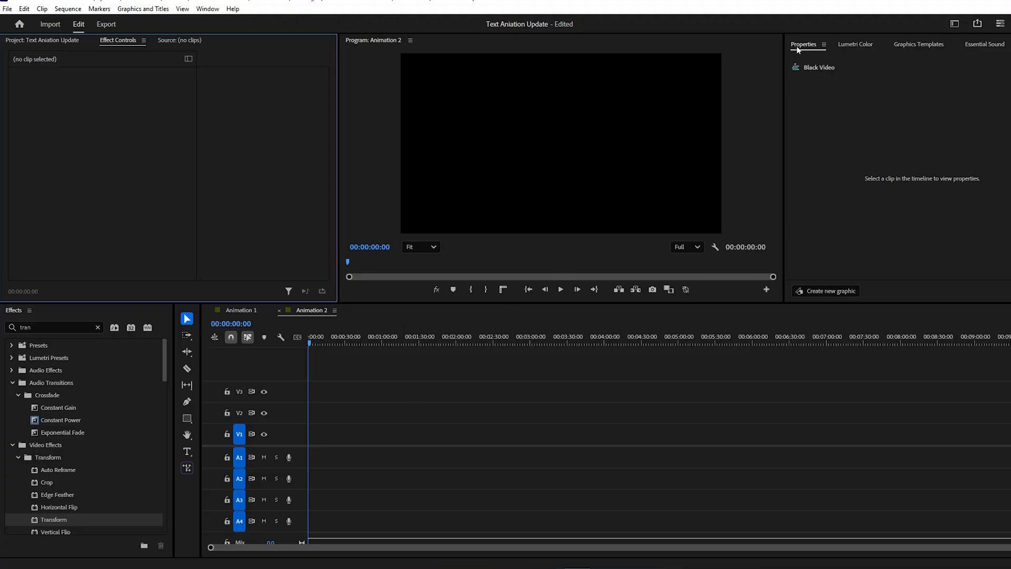
- Draw a wide rectangle outline and add the text SIMPLE inside it
{"action": "left_click", "coordinate": [207, 9]}
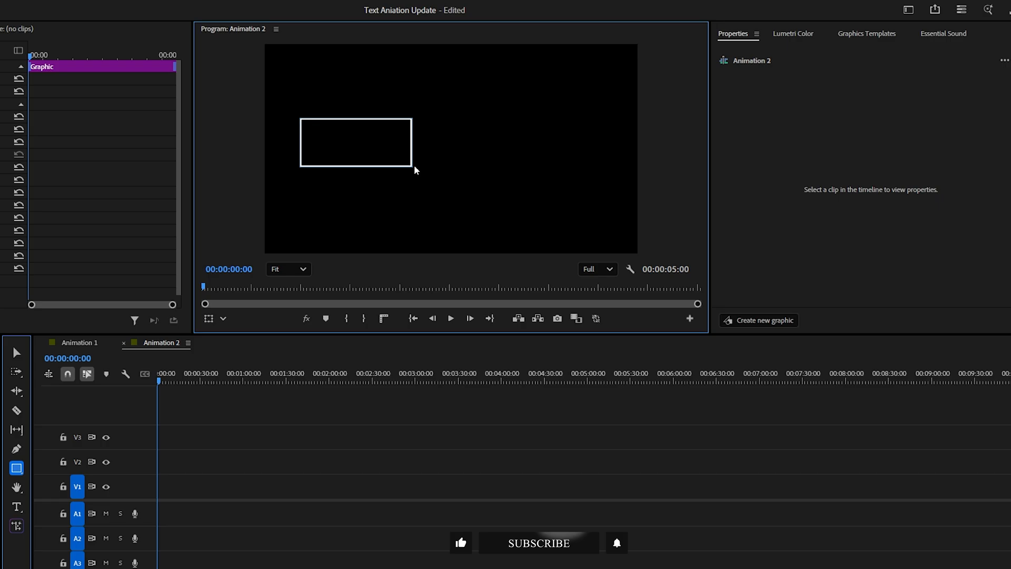
{"action": "left_click_drag", "start_coordinate": [412, 167], "coordinate": [598, 200]}
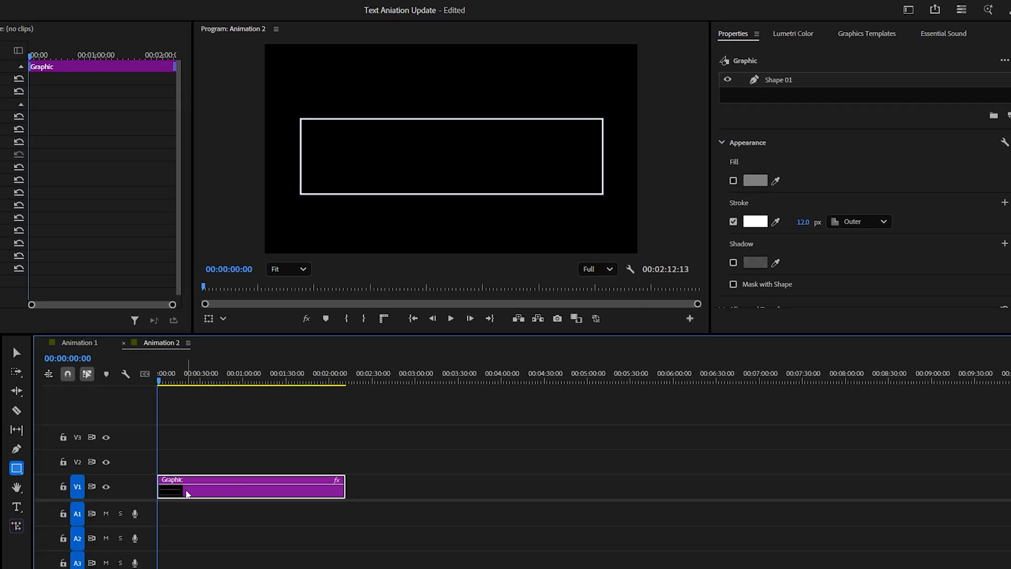
{"action": "left_click", "coordinate": [16, 507]}
{"action": "type", "text": "S"}
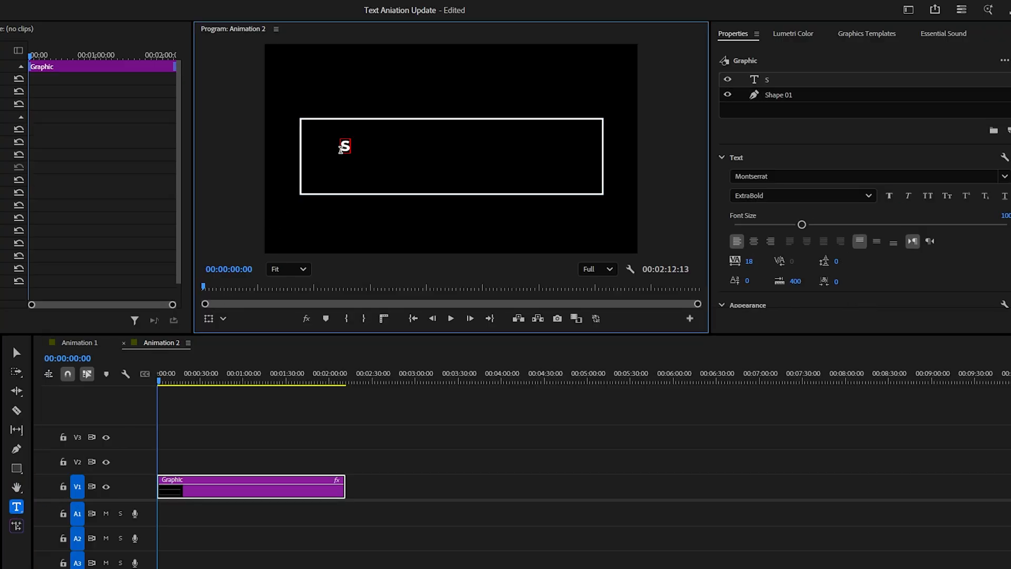
{"action": "type", "text": "IMPLE"}
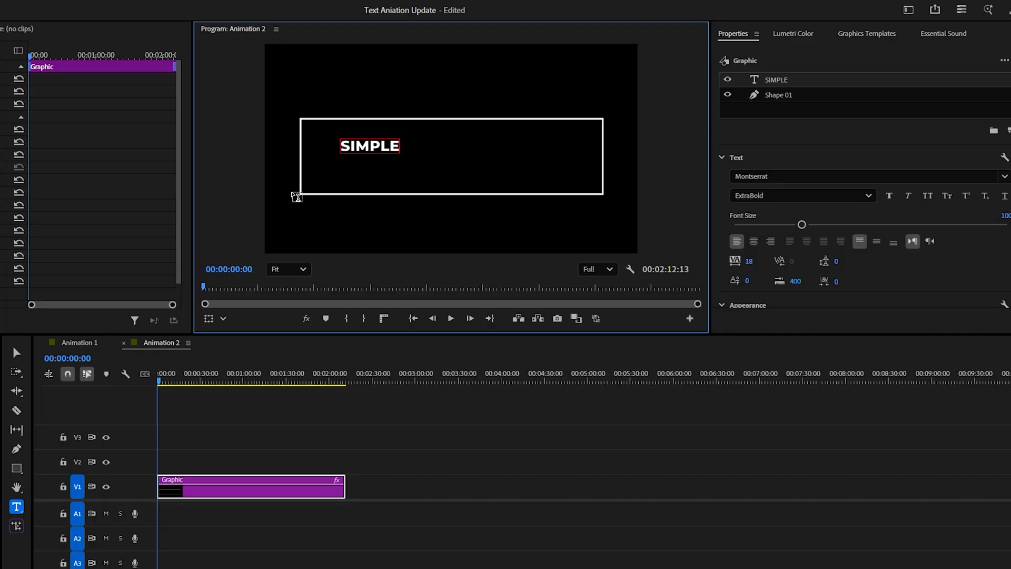
{"action": "left_click", "coordinate": [16, 352]}
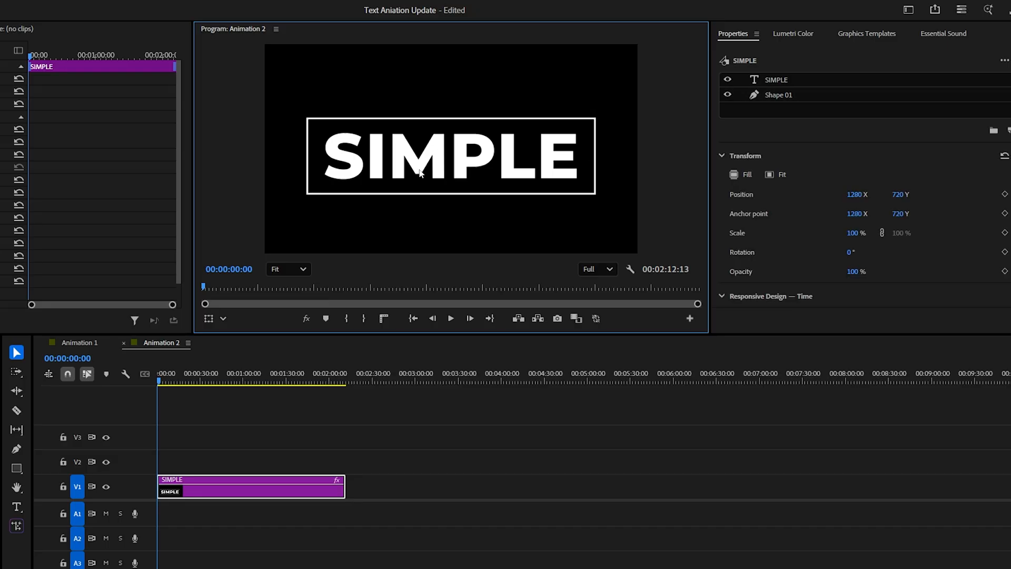
- Inspect the box's outline settings and select the SIMPLE text layer in Properties
{"action": "left_click", "coordinate": [777, 79]}
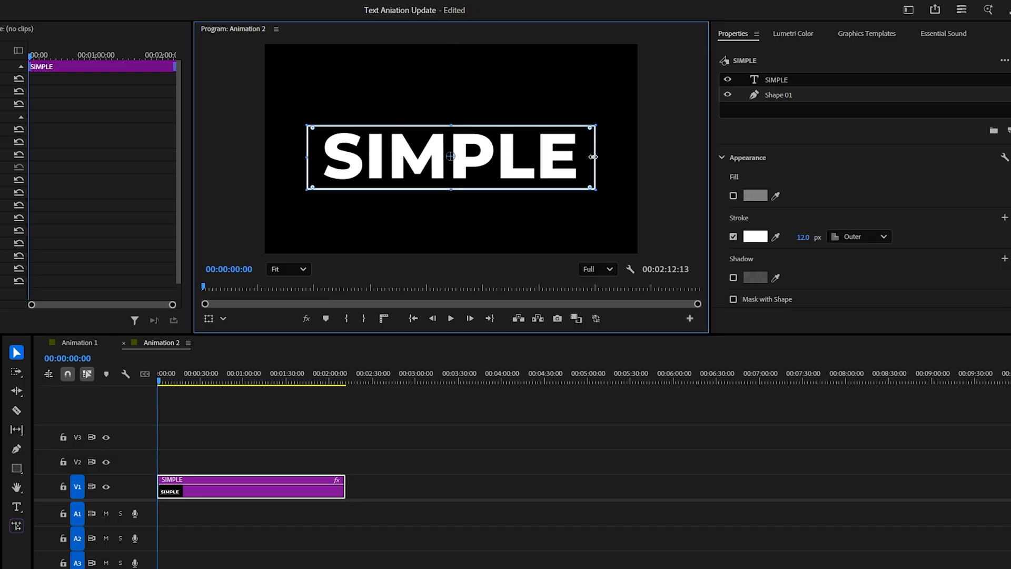
{"action": "left_click", "coordinate": [776, 79]}
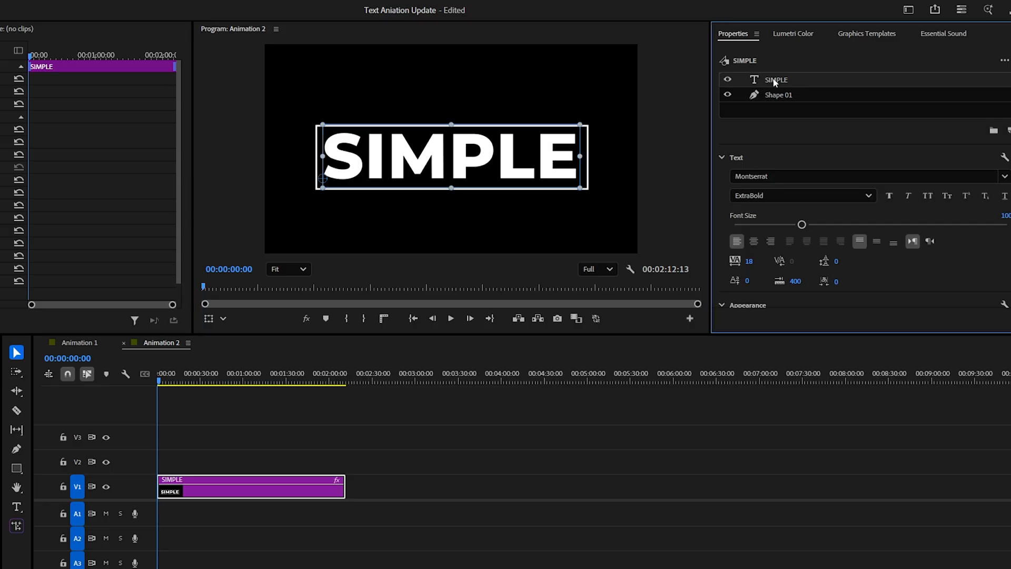
{"action": "mouse_move", "coordinate": [776, 82]}
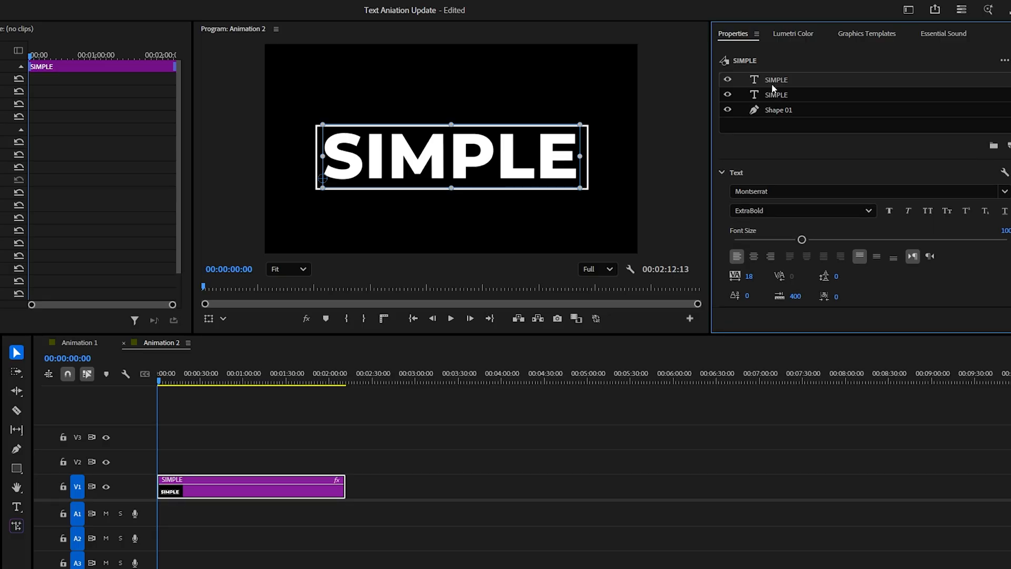
- Select the duplicated SIMPLE text copy and turn on its white fill under Appearance
{"action": "left_click", "coordinate": [777, 95]}
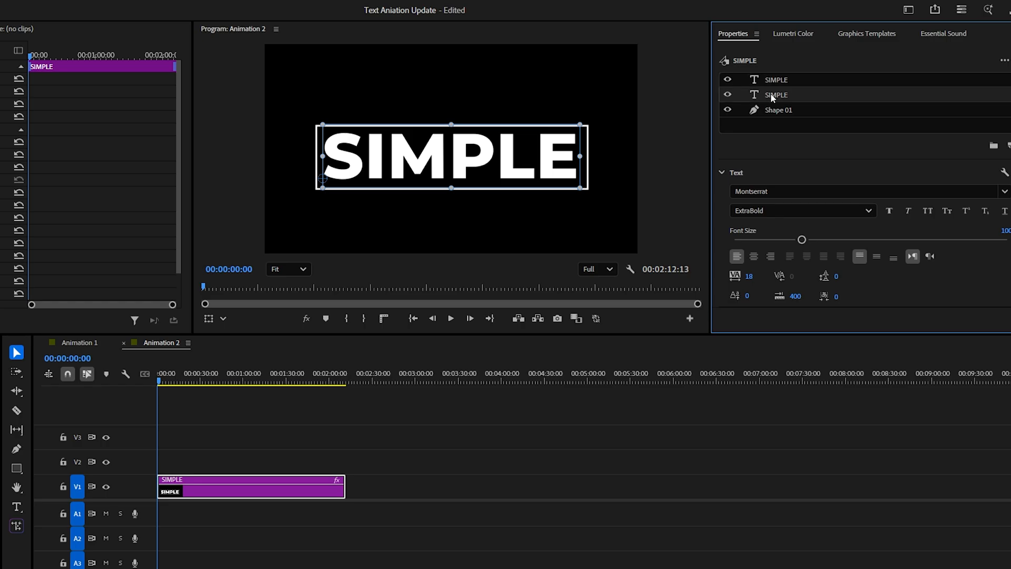
{"action": "scroll", "scroll_direction": "down", "scroll_amount": 3}
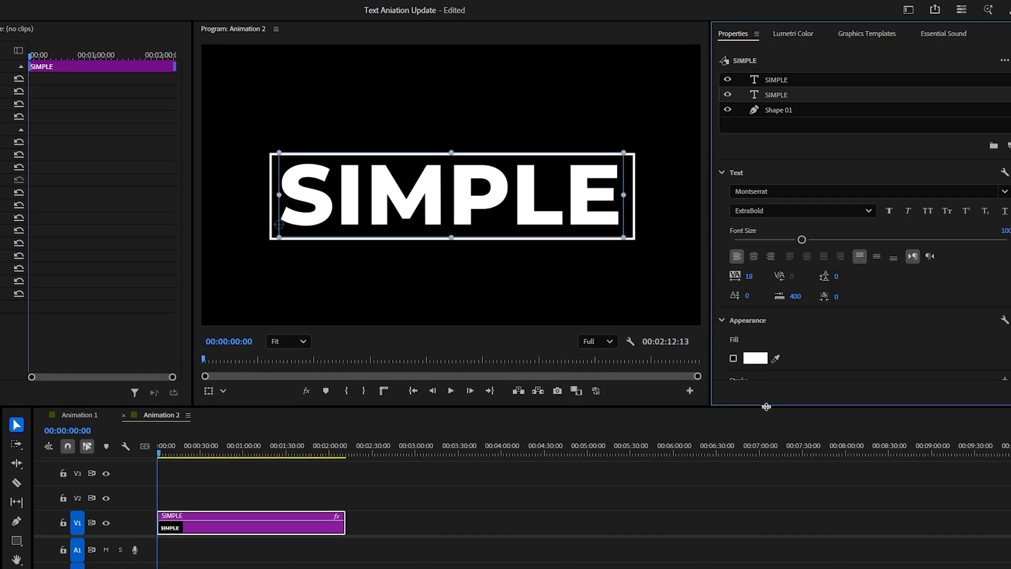
{"action": "left_click", "coordinate": [727, 94]}
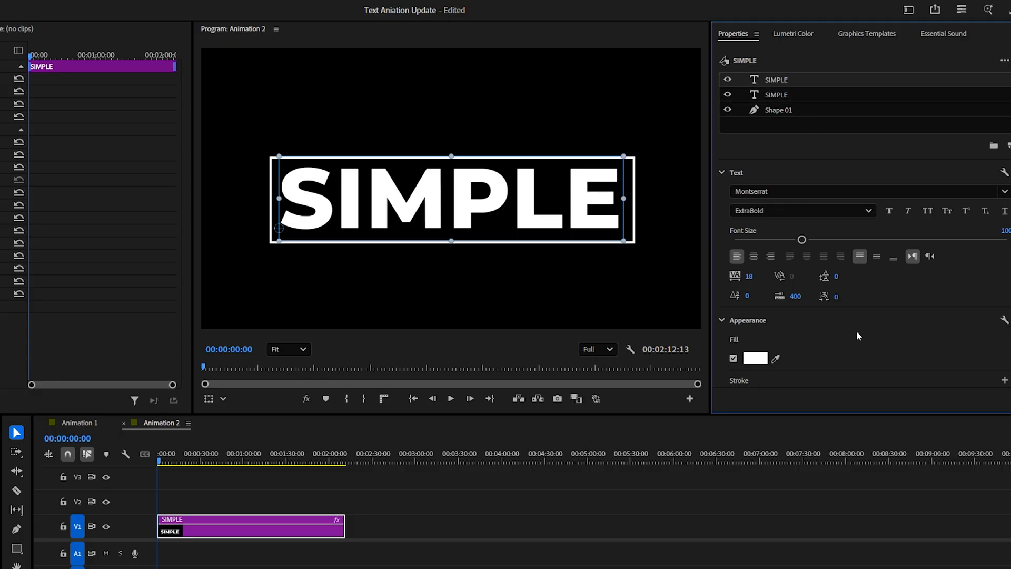
{"action": "scroll", "scroll_direction": "down", "scroll_amount": 3}
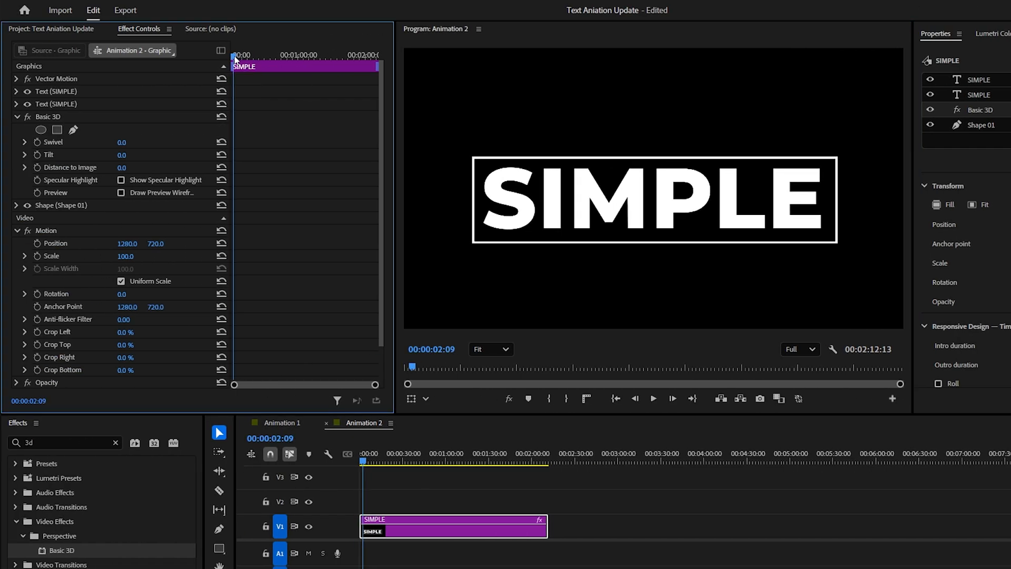
- Enable Tilt keyframes on the box's Basic 3D effect and expand the tilt graph
{"action": "left_click", "coordinate": [377, 462]}
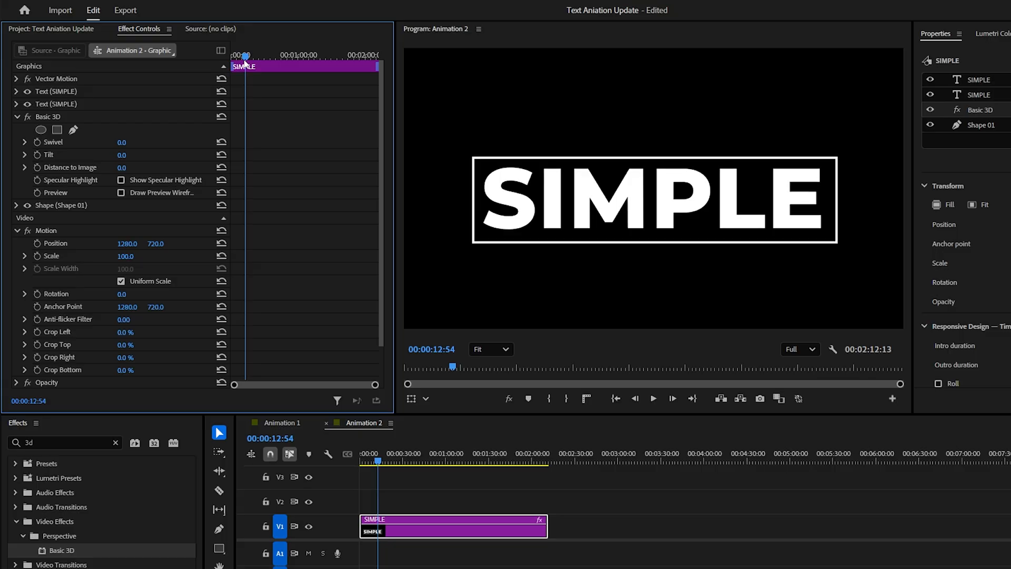
{"action": "left_click", "coordinate": [36, 155]}
{"action": "type", "text": "90"}
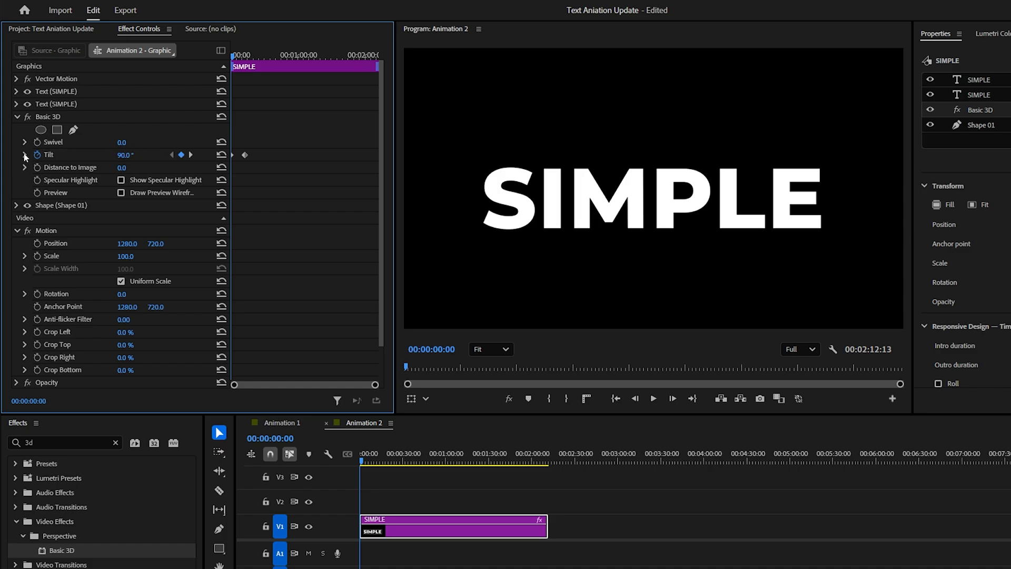
{"action": "left_click", "coordinate": [25, 155]}
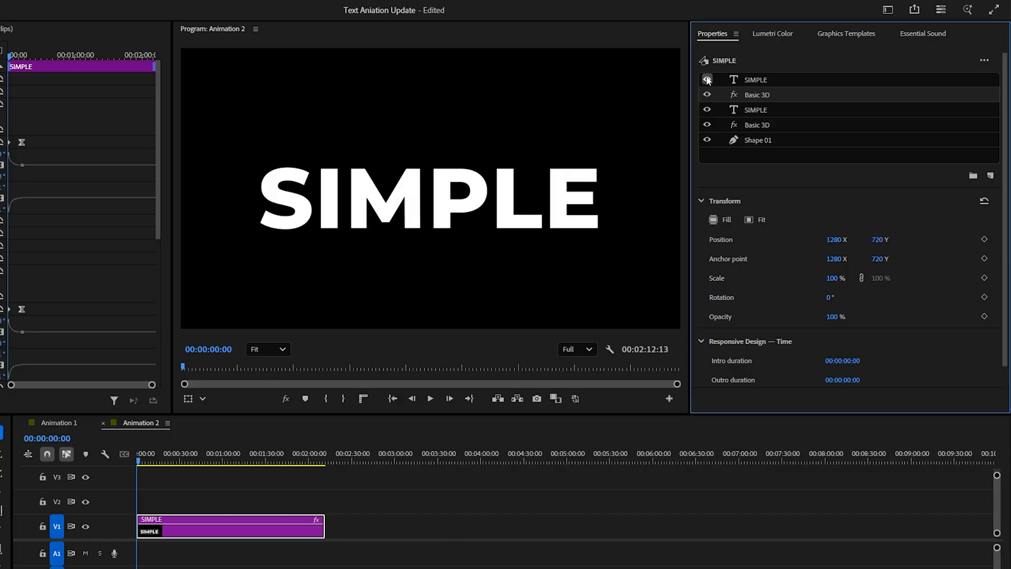
- Hide the filled SIMPLE copy and select the top text's Basic 3D effect for grouping
{"action": "left_click", "coordinate": [707, 79]}
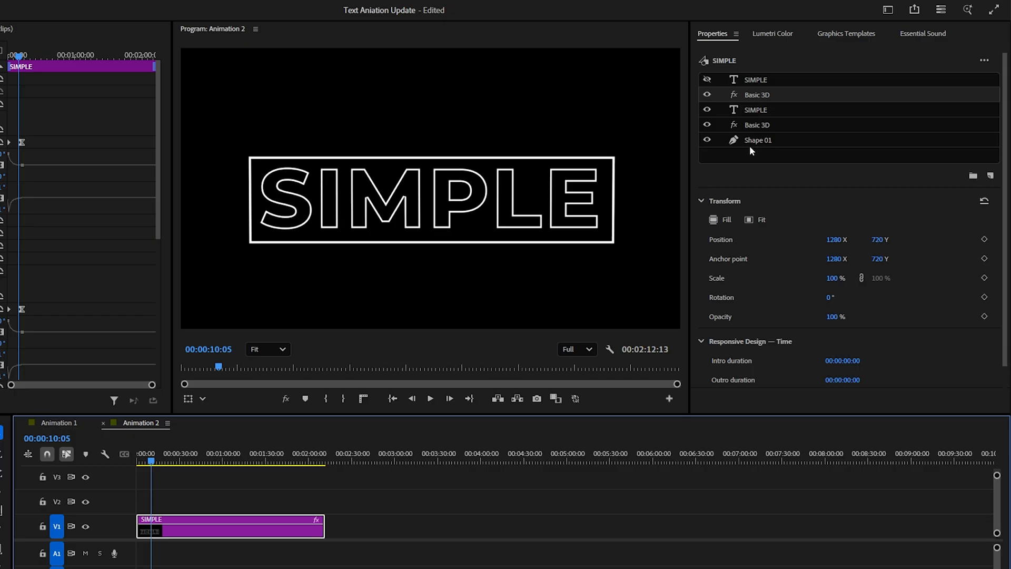
{"action": "mouse_move", "coordinate": [759, 99]}
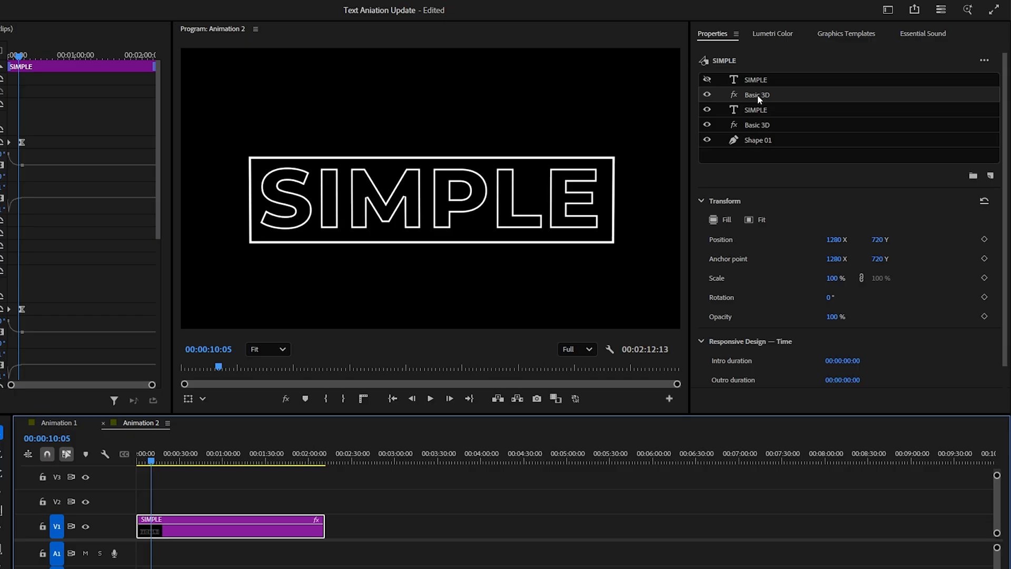
{"action": "left_click", "coordinate": [755, 110]}
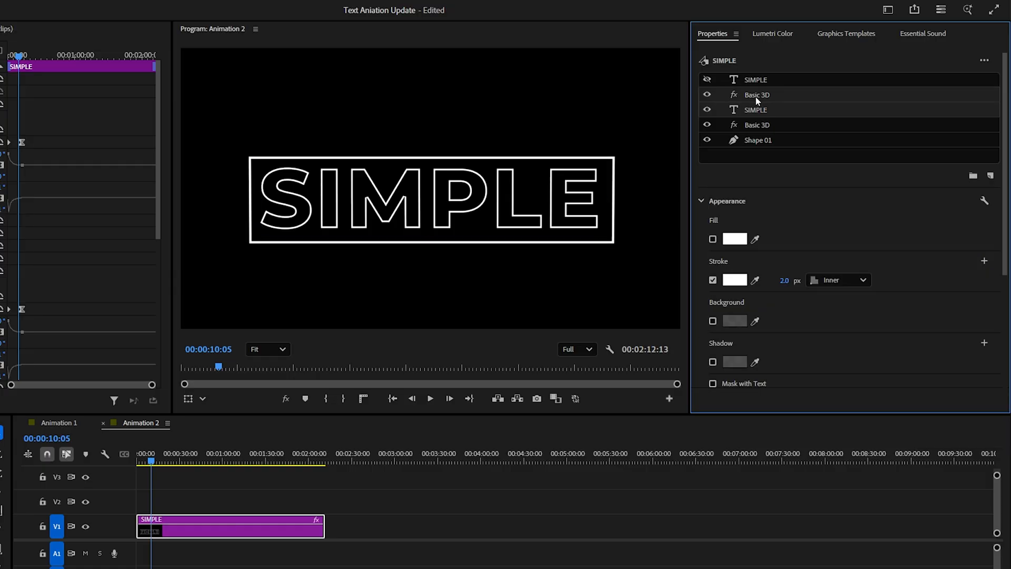
{"action": "right_click", "coordinate": [756, 95]}
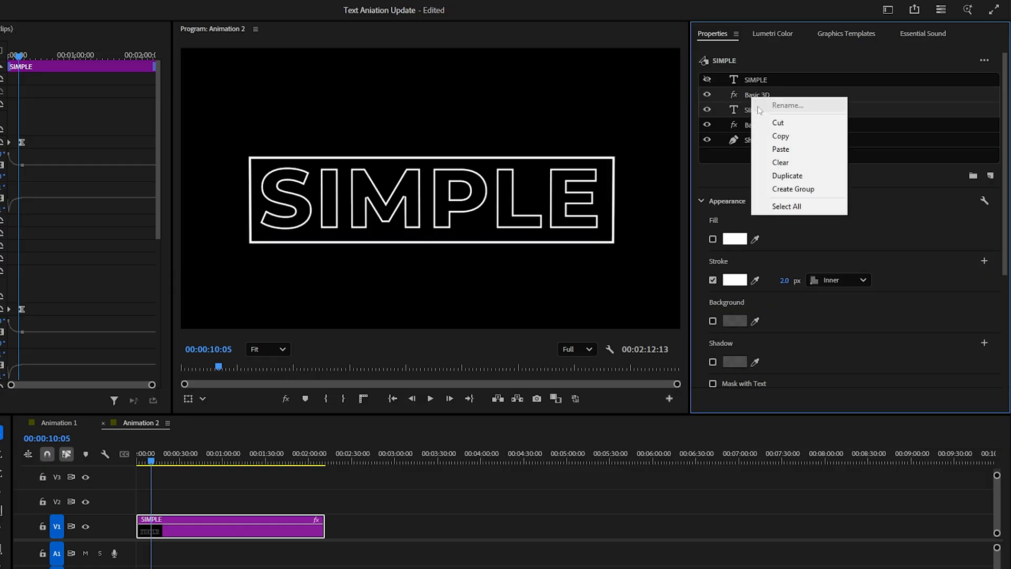
- Create a group of the outlined SIMPLE text and its Basic 3D effect
{"action": "left_click", "coordinate": [793, 189]}
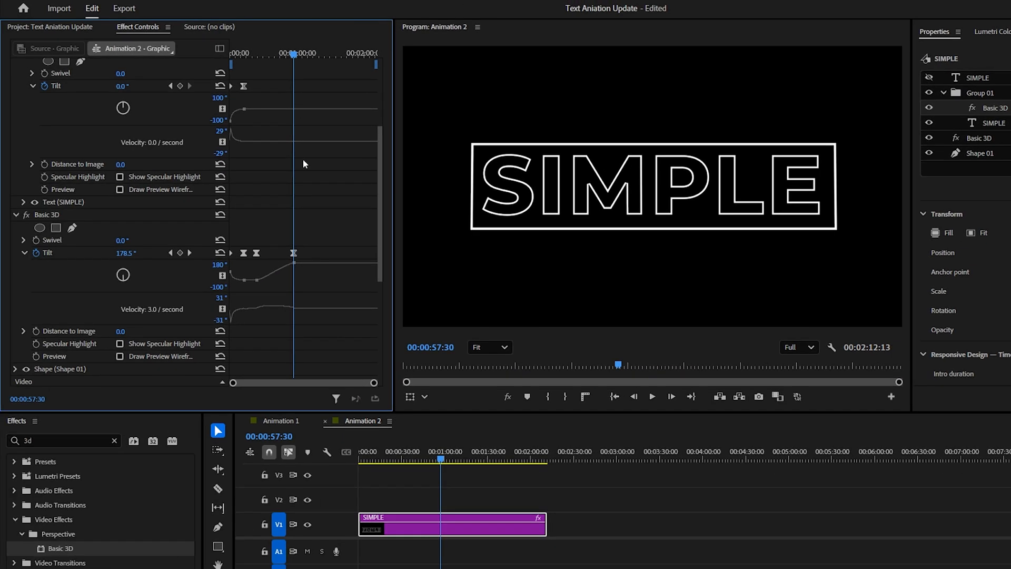
- Ease In the final Tilt keyframe, then add a pen mask to the SIMPLE text layer
{"action": "right_click", "coordinate": [294, 252]}
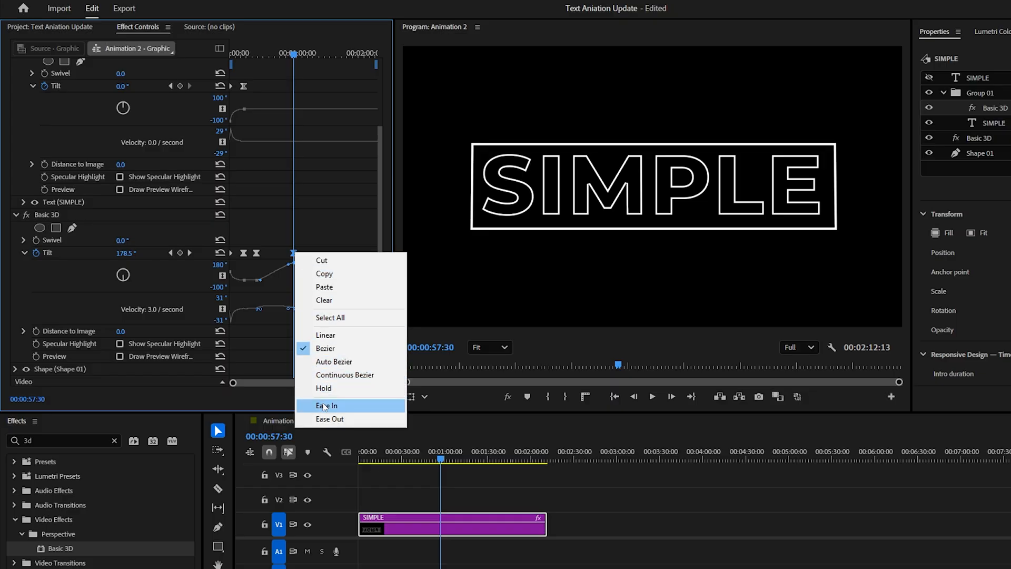
{"action": "left_click", "coordinate": [327, 405]}
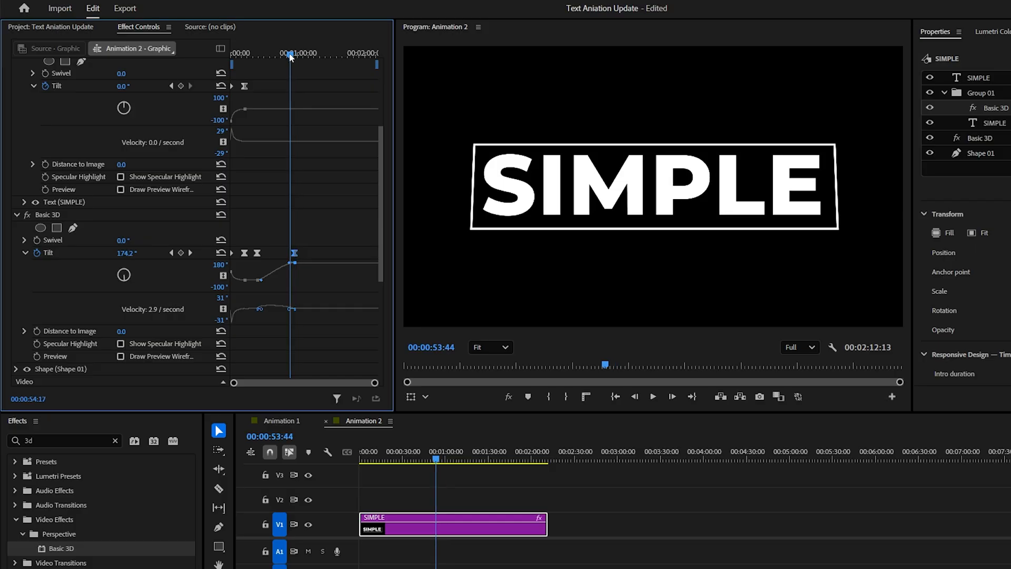
{"action": "left_click", "coordinate": [18, 88]}
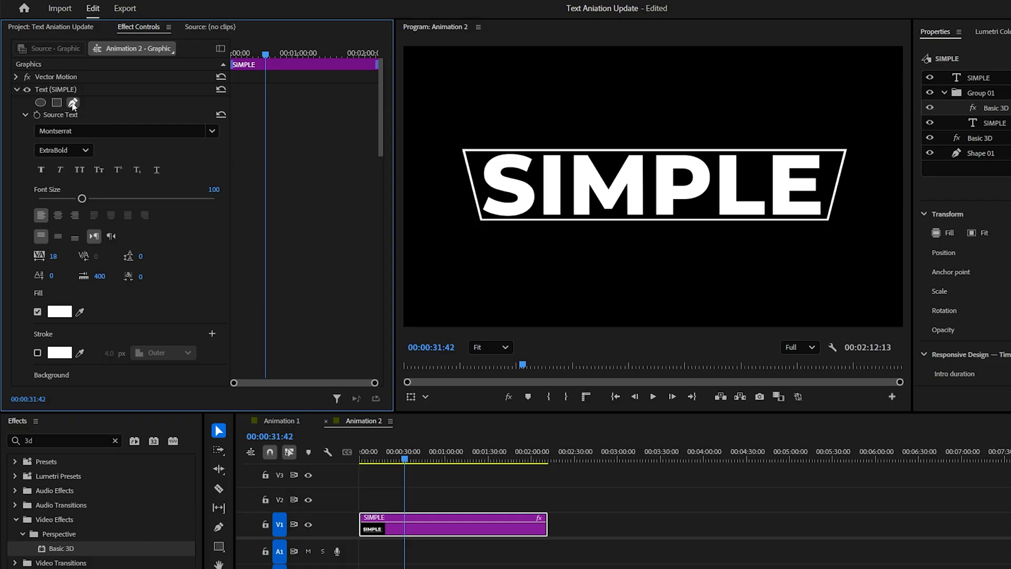
{"action": "left_click", "coordinate": [73, 102]}
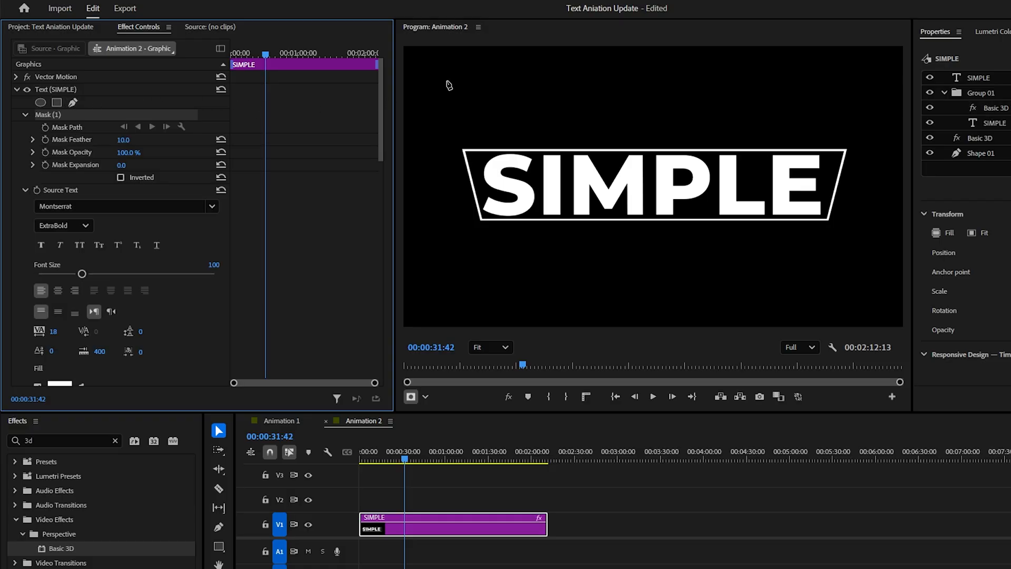